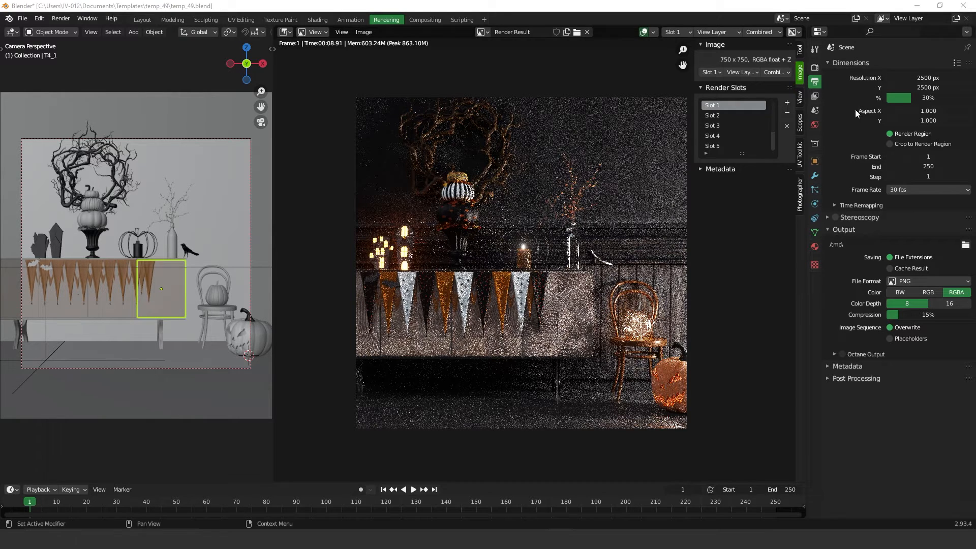
# Toggle between the empty Slot 2 and Slot 1's render, then bring up the render slot list
pyautogui.click(711, 116)
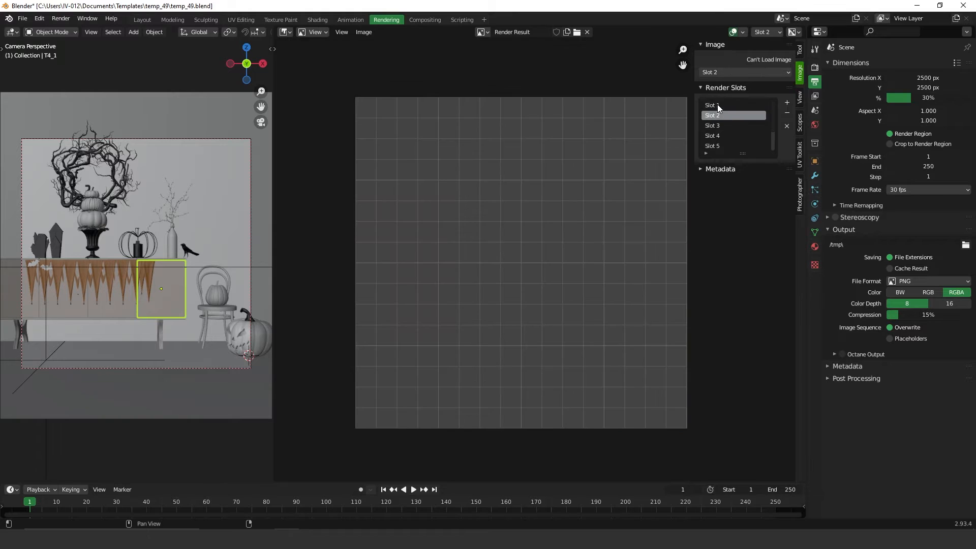
pyautogui.click(711, 105)
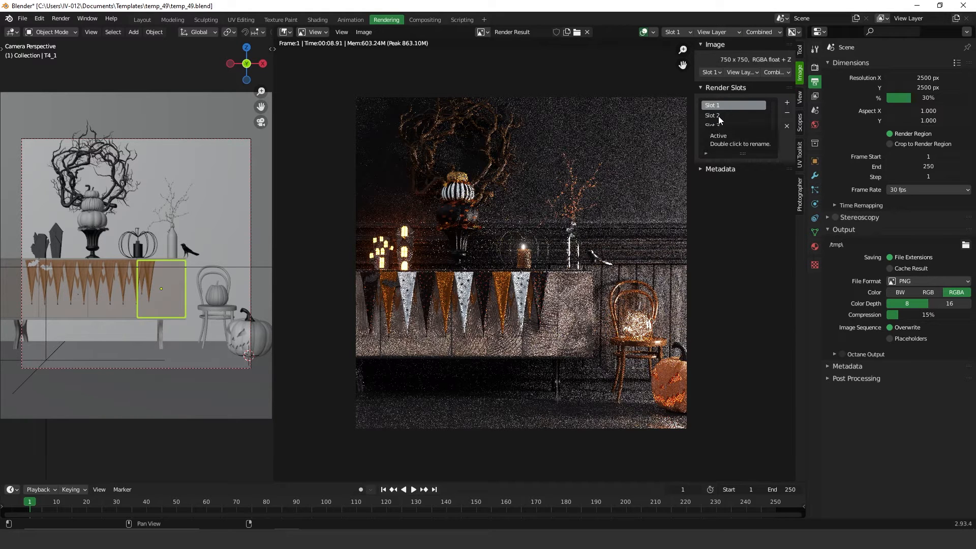
pyautogui.click(712, 115)
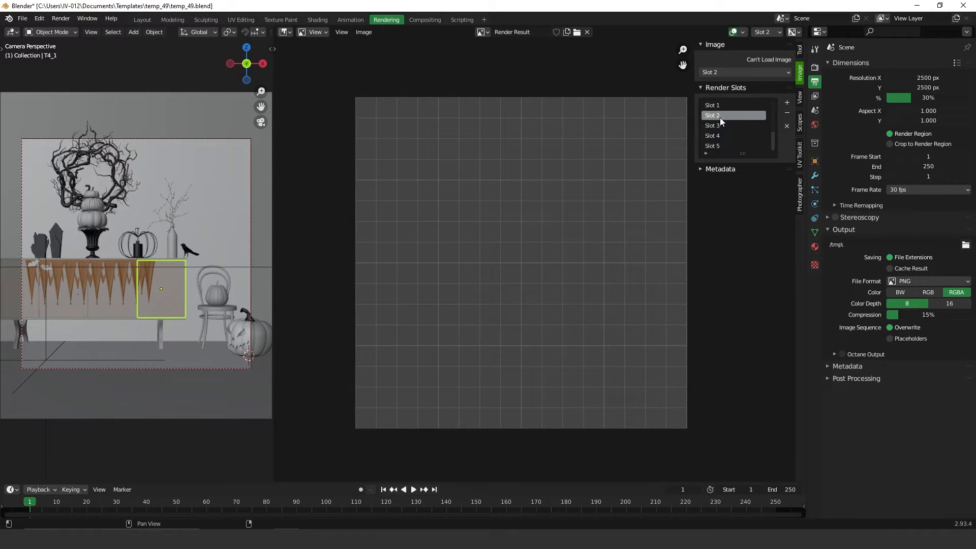
pyautogui.click(711, 104)
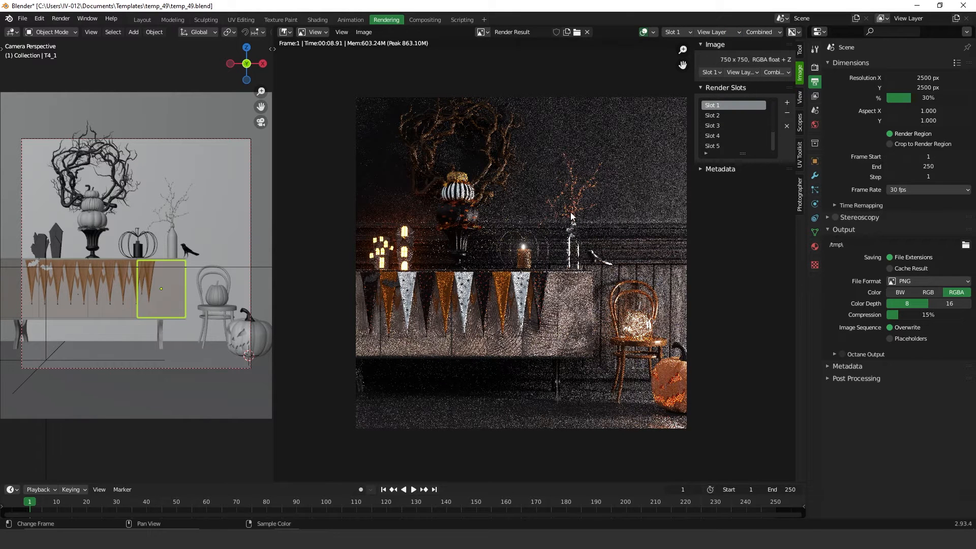
pyautogui.moveTo(589, 217)
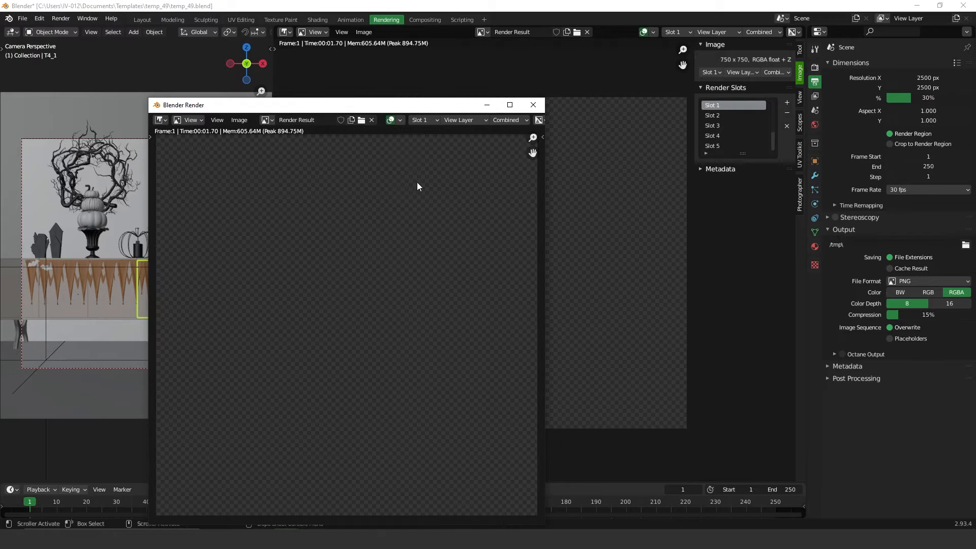
pyautogui.click(504, 80)
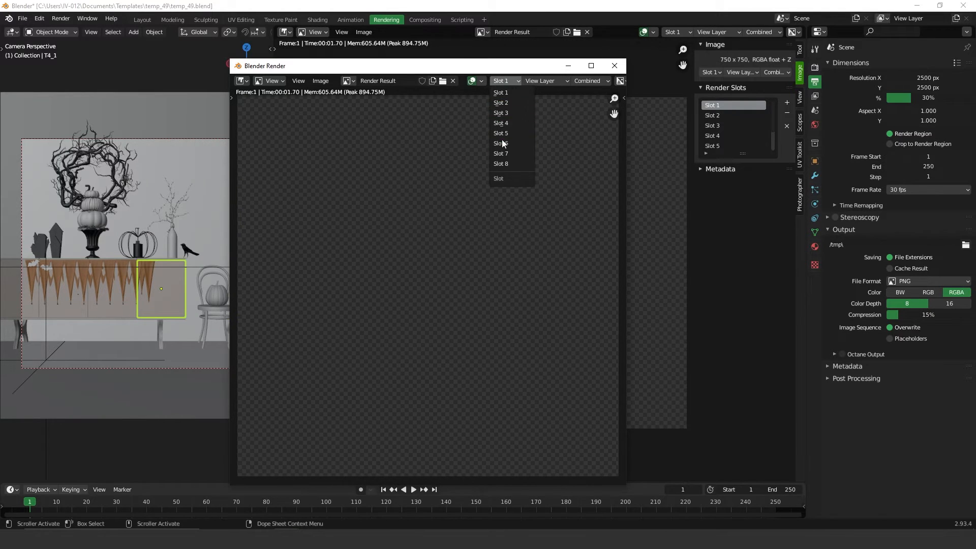
pyautogui.moveTo(500, 102)
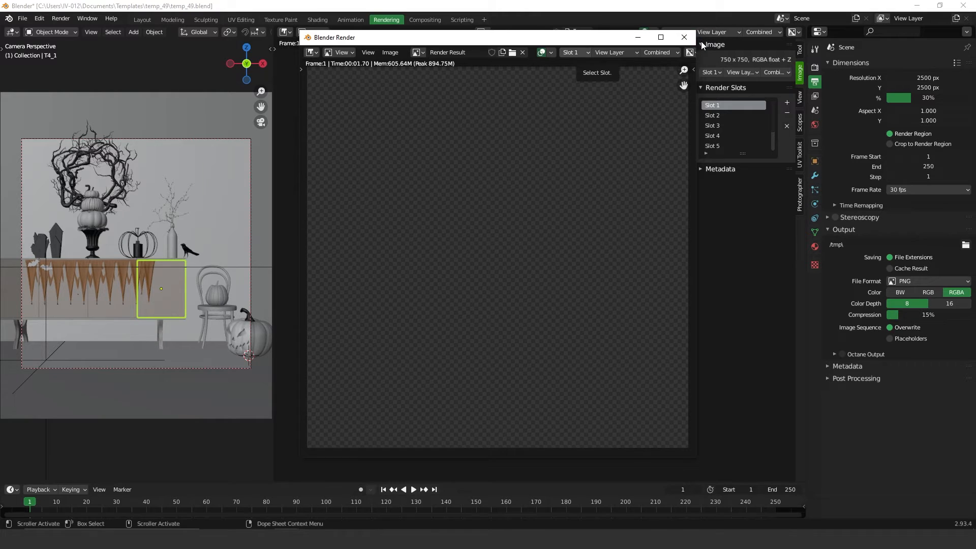
pyautogui.moveTo(683, 37)
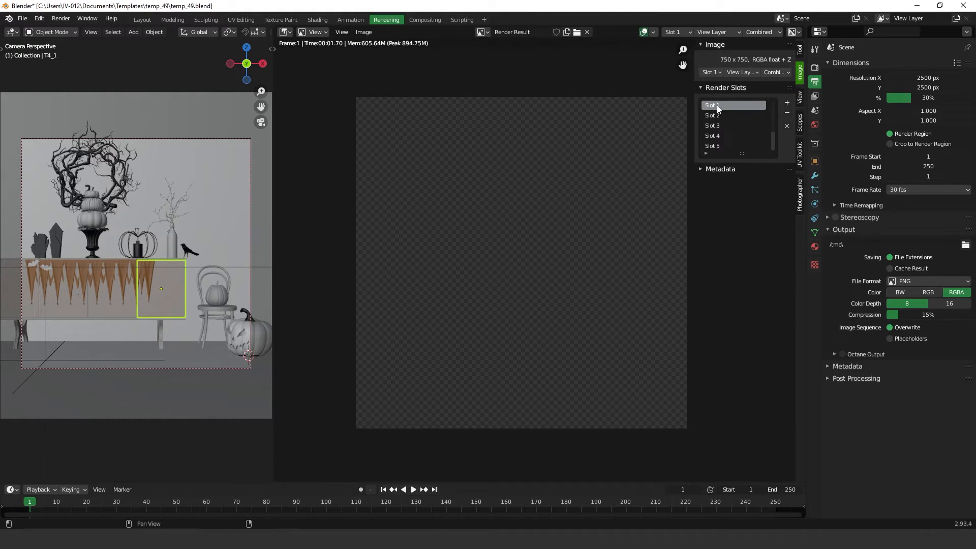
pyautogui.moveTo(665, 150)
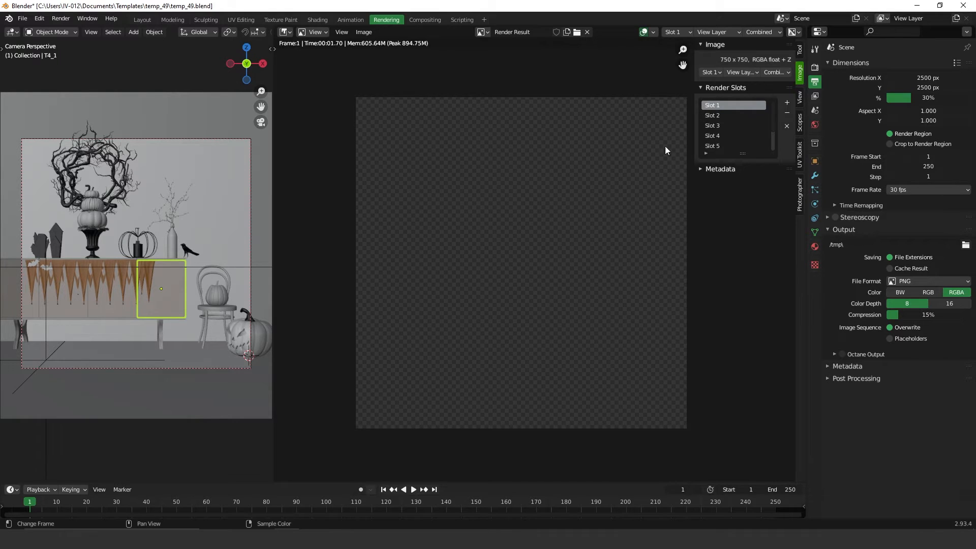
pyautogui.moveTo(533, 211)
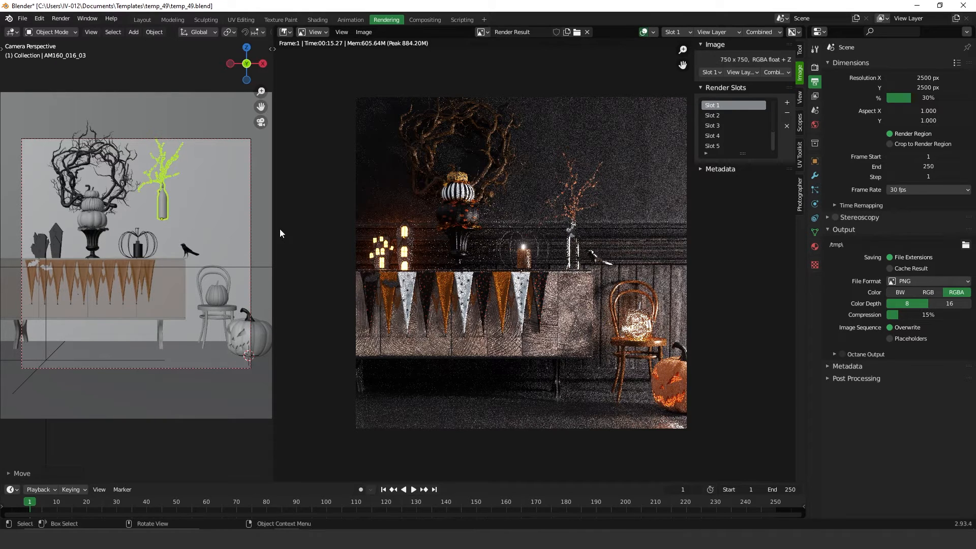
pyautogui.moveTo(712, 116)
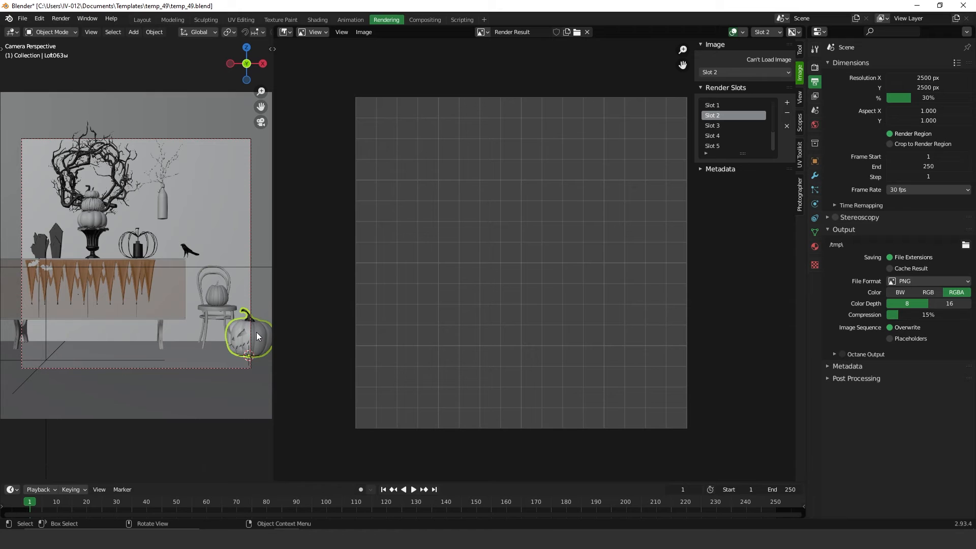
# Move the carved pumpkin from the floor up onto the wall, then select the object on the chair
pyautogui.moveTo(247, 336); pyautogui.dragTo(228, 229)
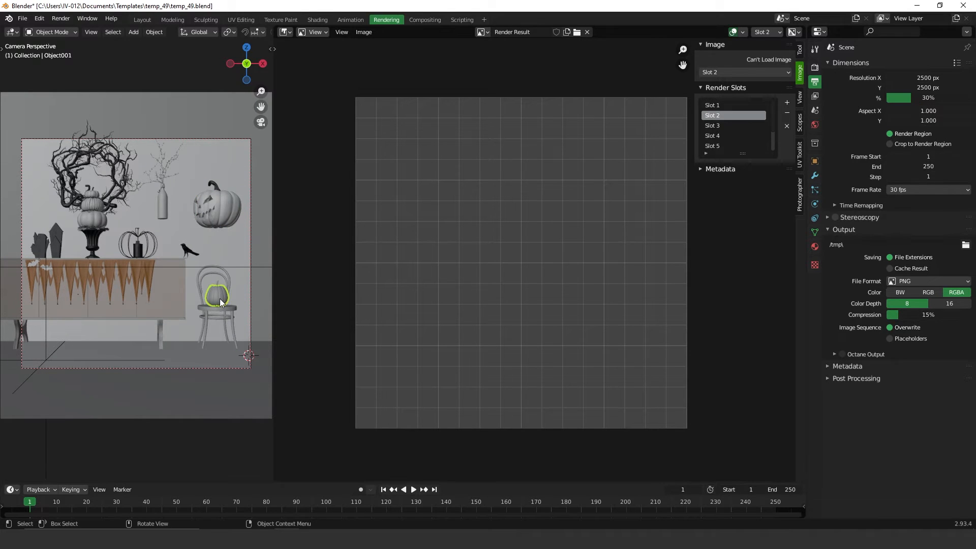
pyautogui.click(189, 250)
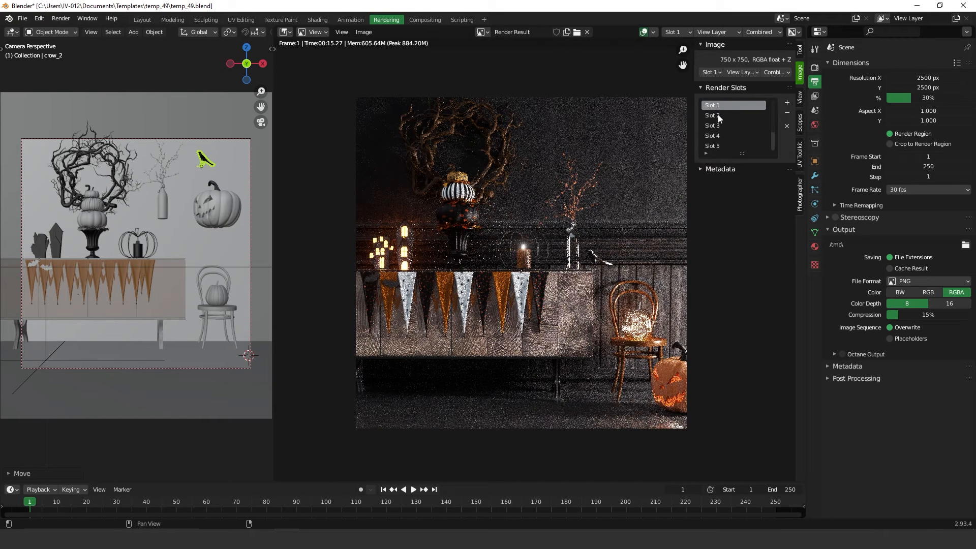
# Switch the render view to the empty Slot 2
pyautogui.click(712, 125)
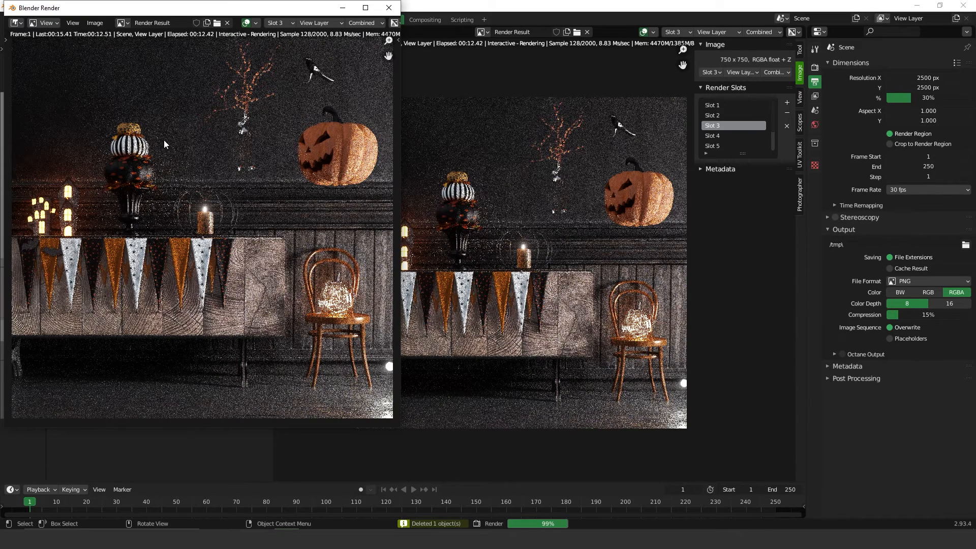
pyautogui.moveTo(329, 154)
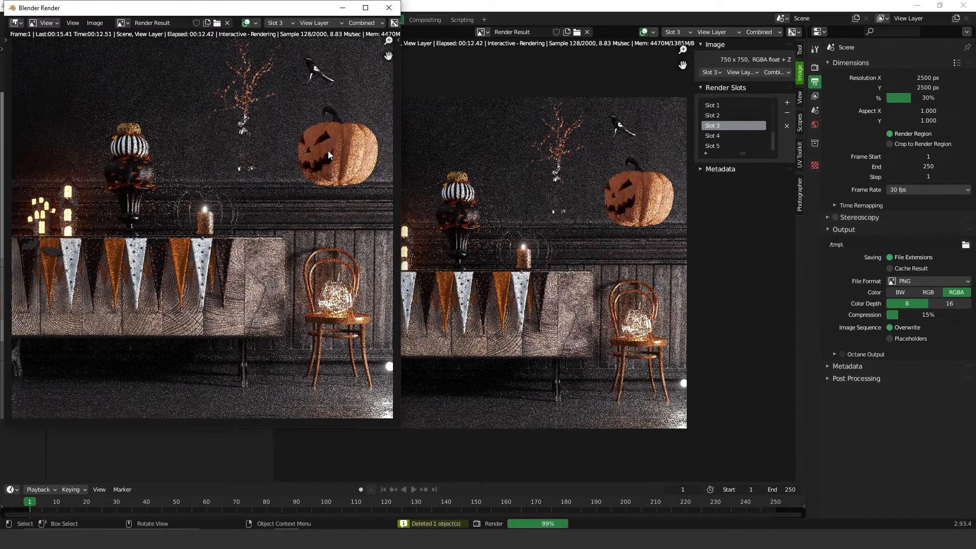
pyautogui.moveTo(419, 10)
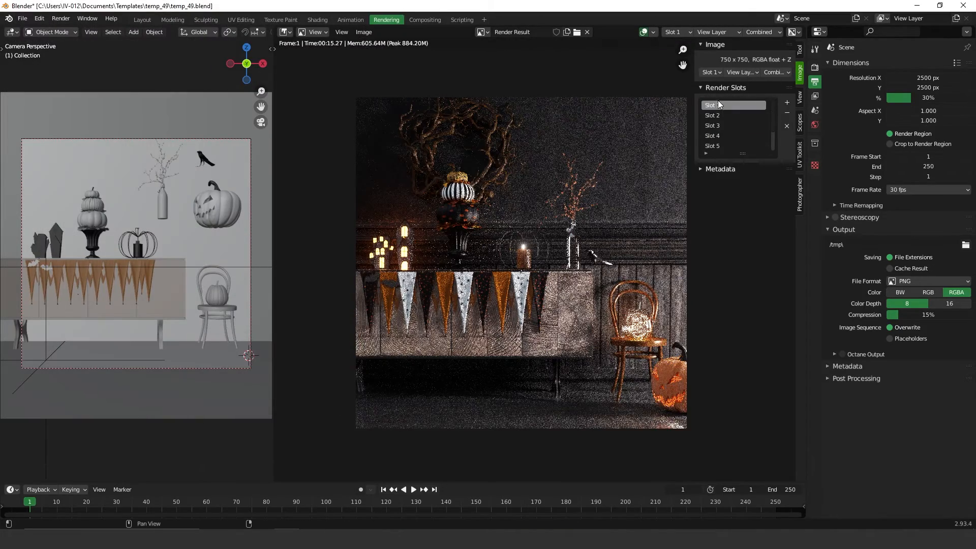
# View Slot 2's rearranged render, Slot 1's original, then Slot 3 without the wreath
pyautogui.click(711, 115)
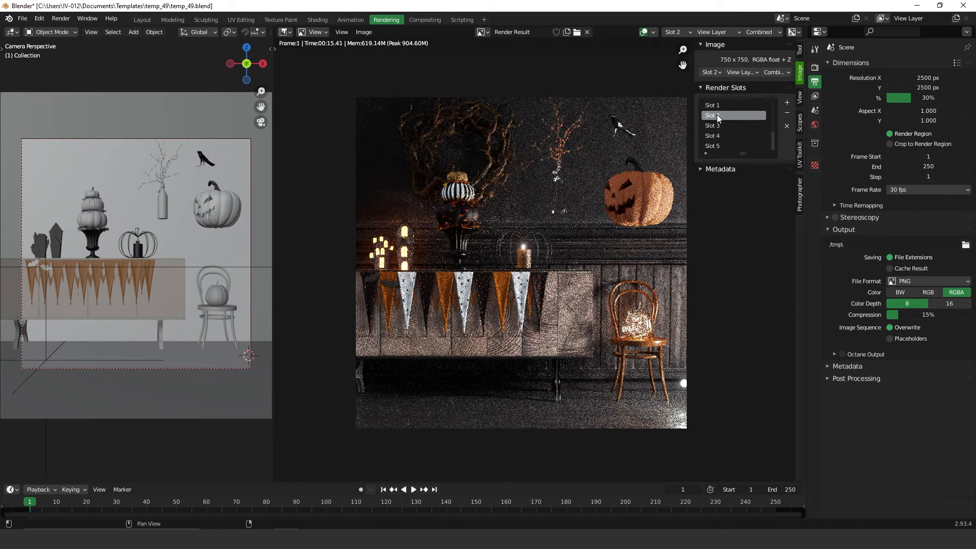
pyautogui.click(711, 105)
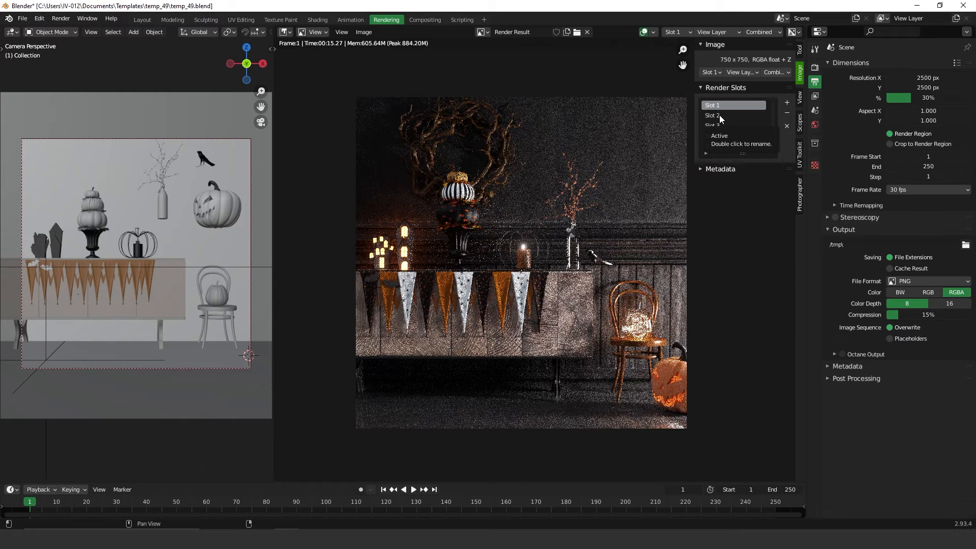
pyautogui.moveTo(697, 121)
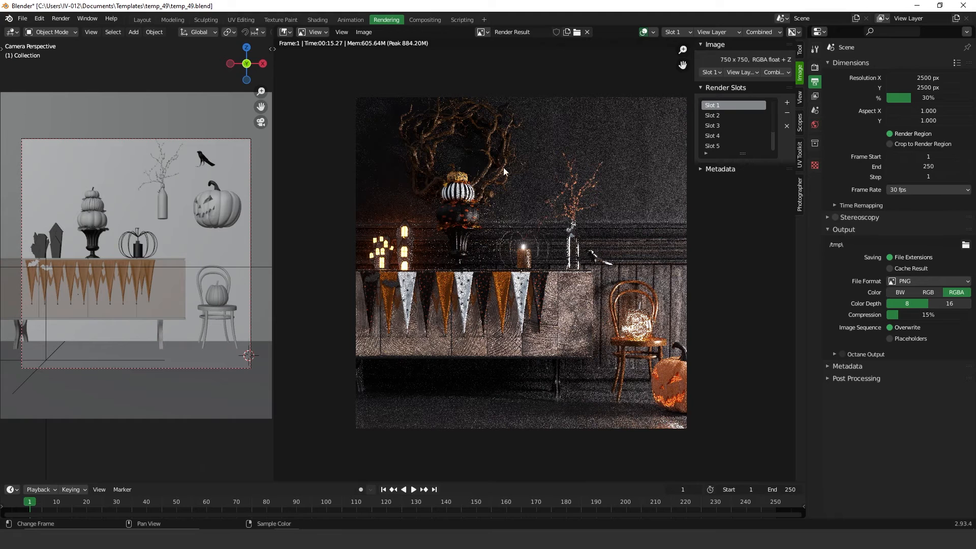
pyautogui.moveTo(361, 211)
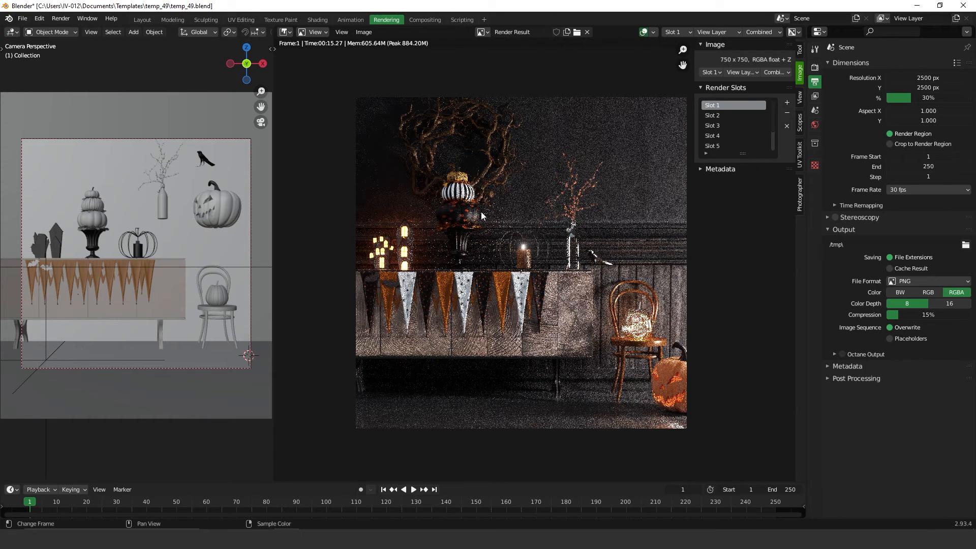
pyautogui.moveTo(614, 189)
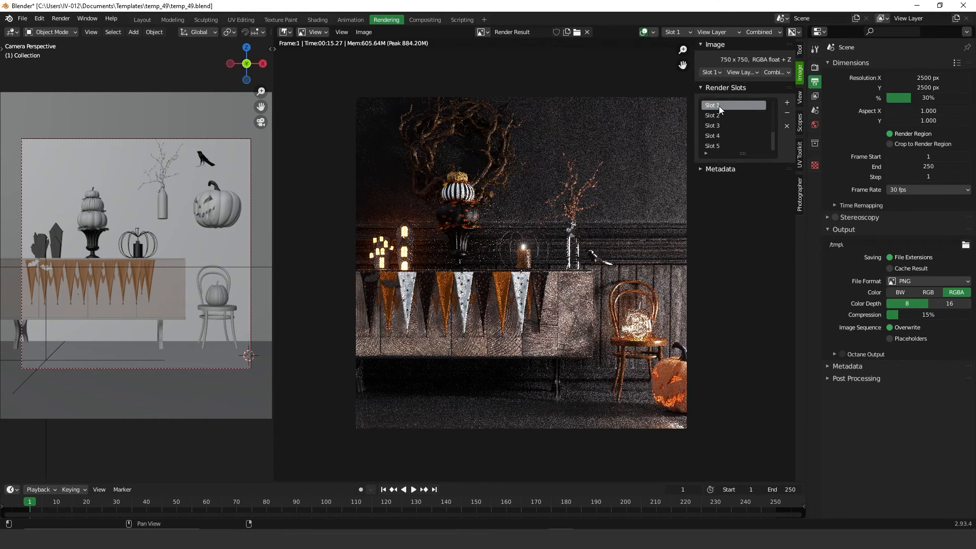
pyautogui.click(712, 125)
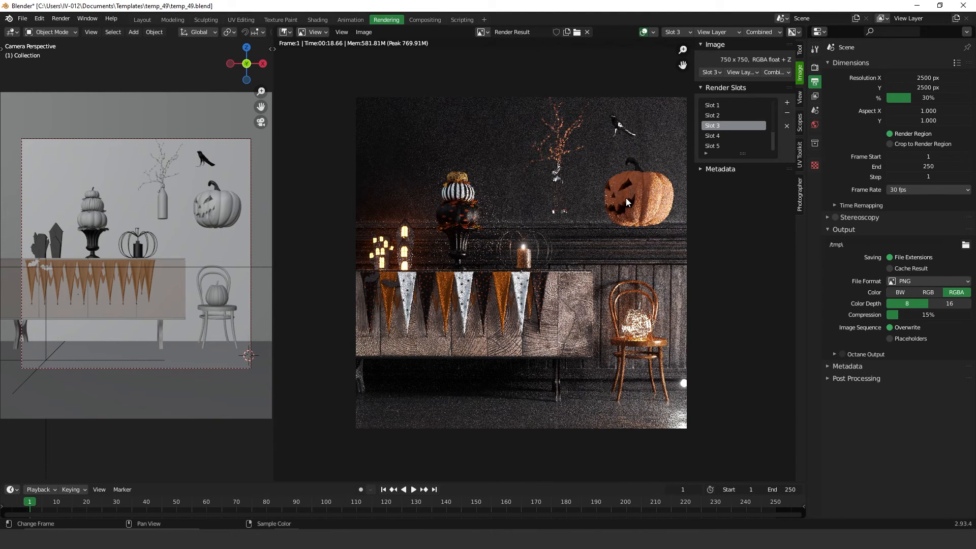
pyautogui.moveTo(684, 219)
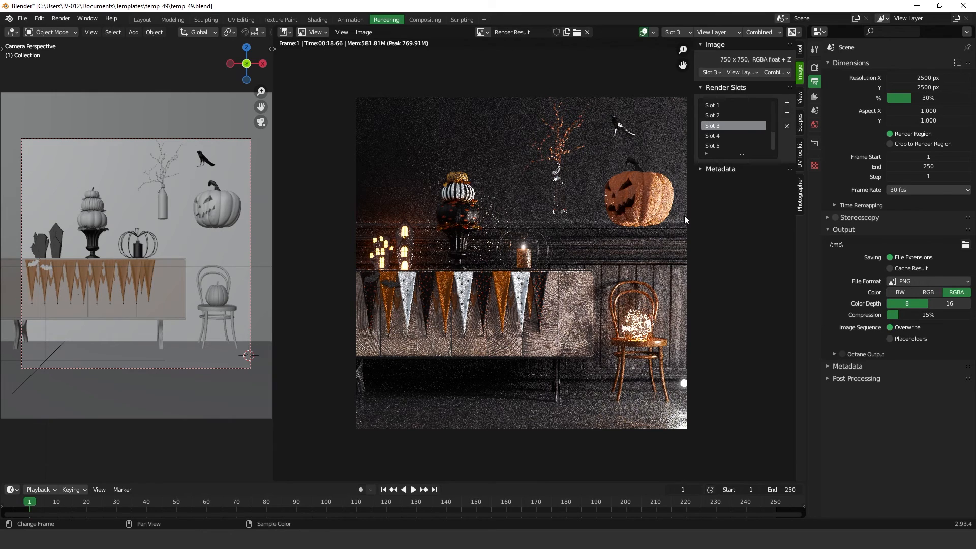
pyautogui.moveTo(639, 224)
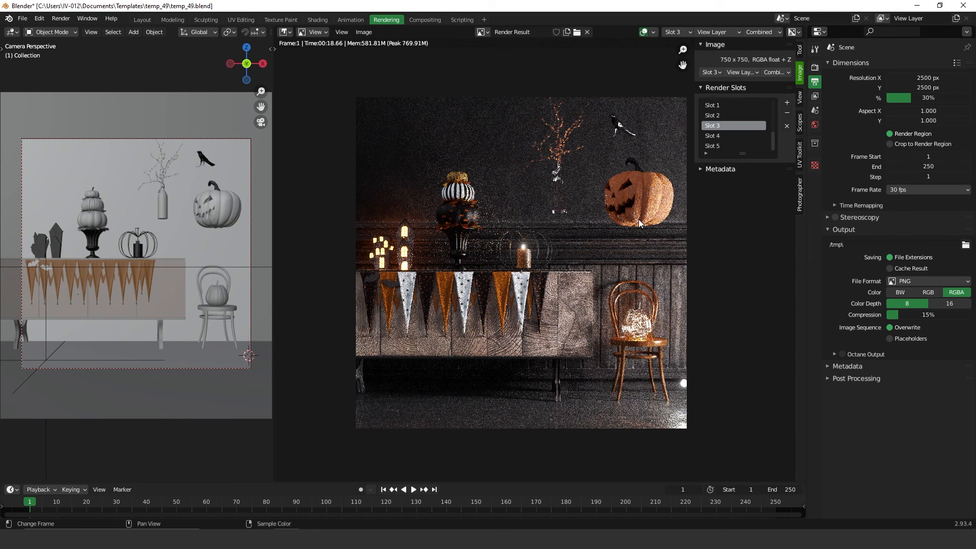
pyautogui.moveTo(638, 223)
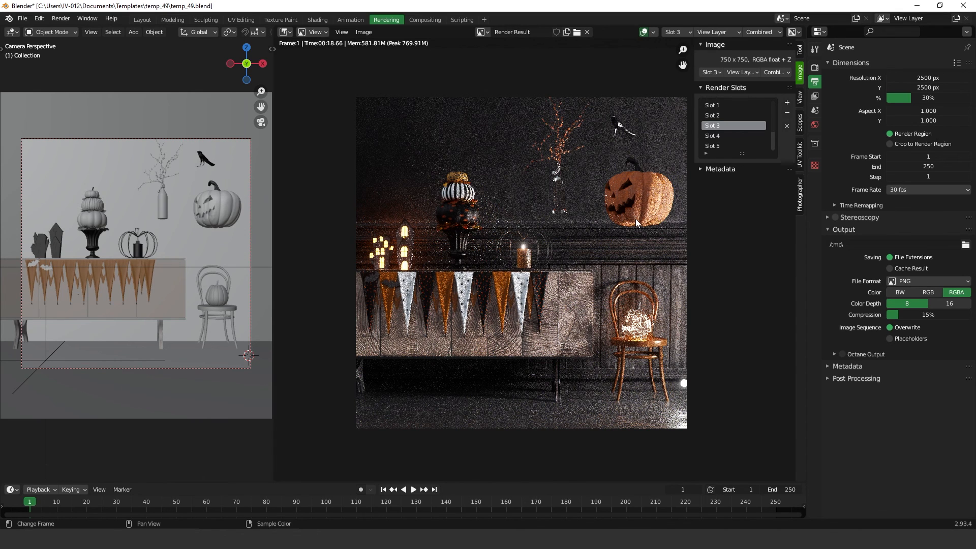